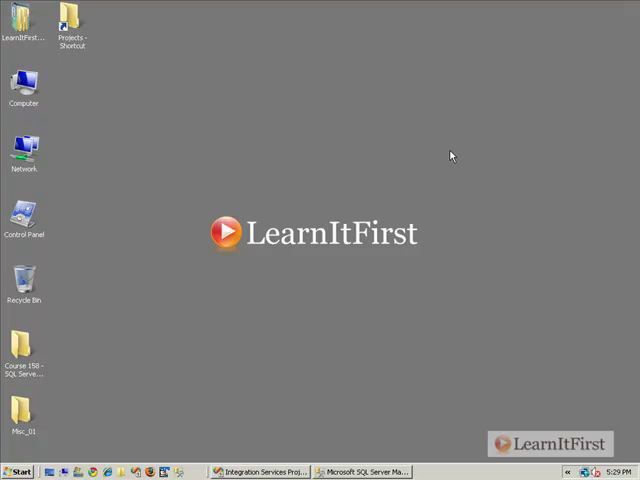
- Switch to the Integration Services project and inspect the EmployeeId DT_R8-to-DT_I4 conversion error
click(261, 472)
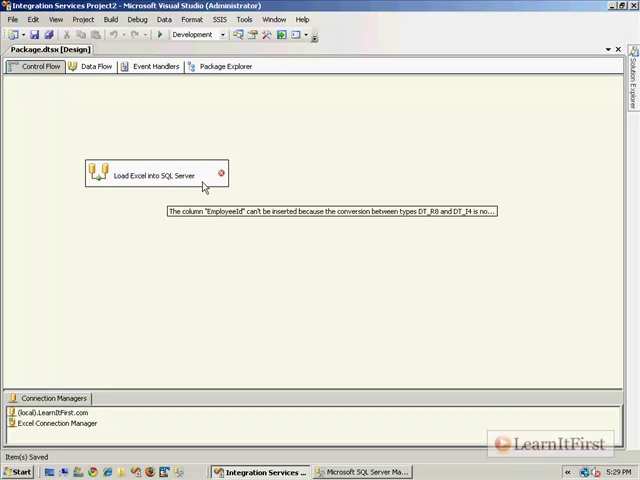
mouse_move(210, 188)
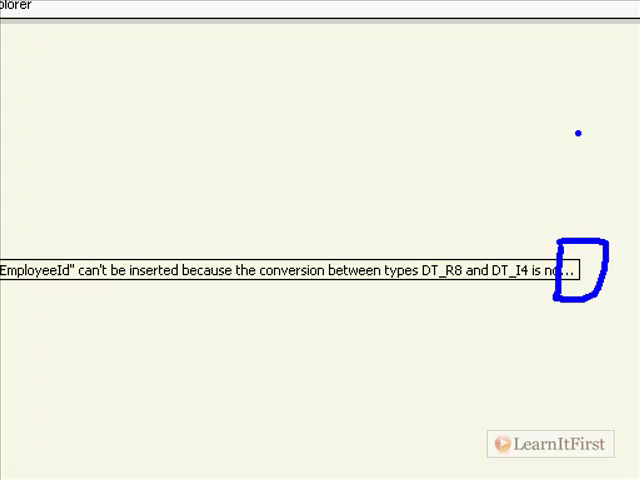
mouse_move(397, 291)
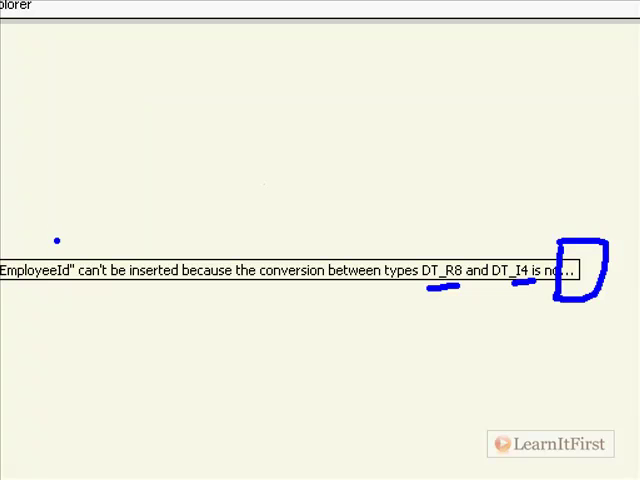
drag(113, 158, 58, 238)
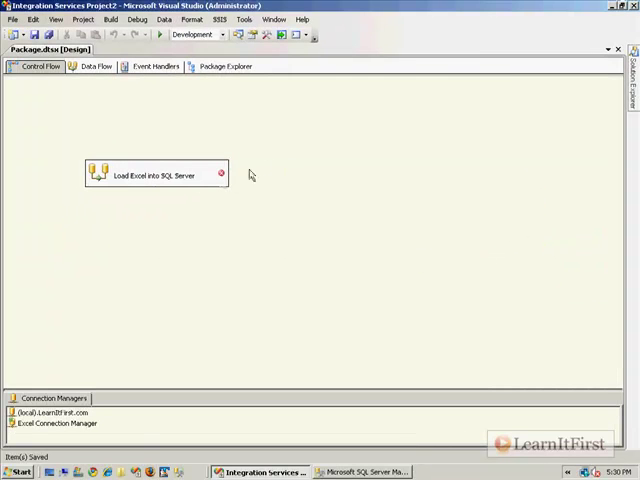
mouse_move(208, 180)
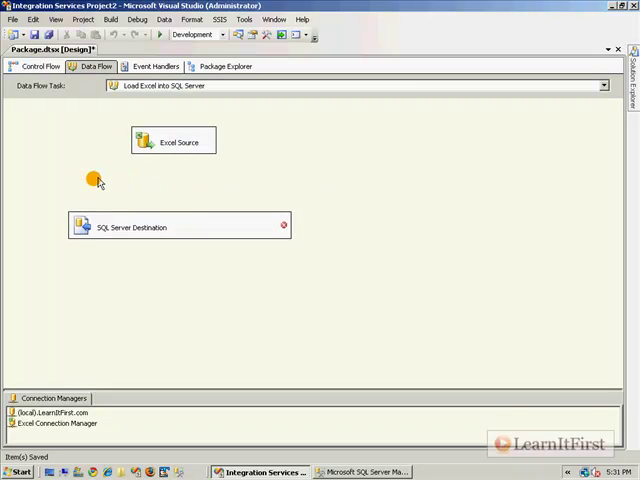
- Show the Toolbox of data flow components from the View menu
click(154, 66)
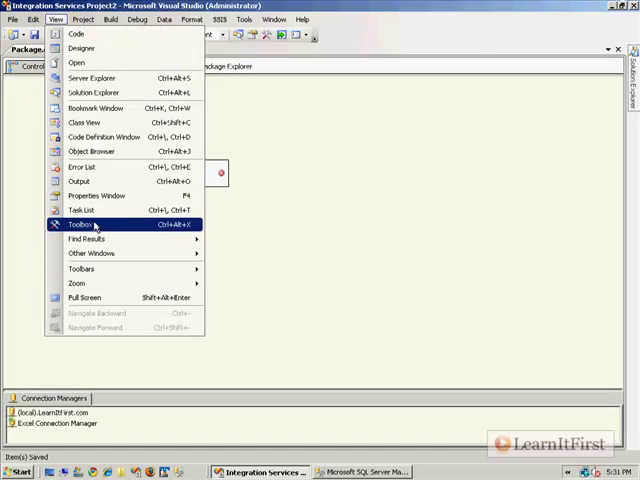
click(80, 224)
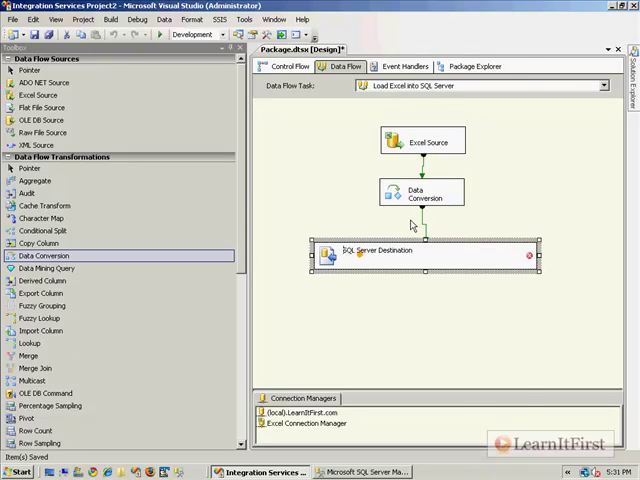
- Tick all five columns, setting EmployeeId to DT_I4 and F_Name, L_Name to DT_STR
double_click(422, 191)
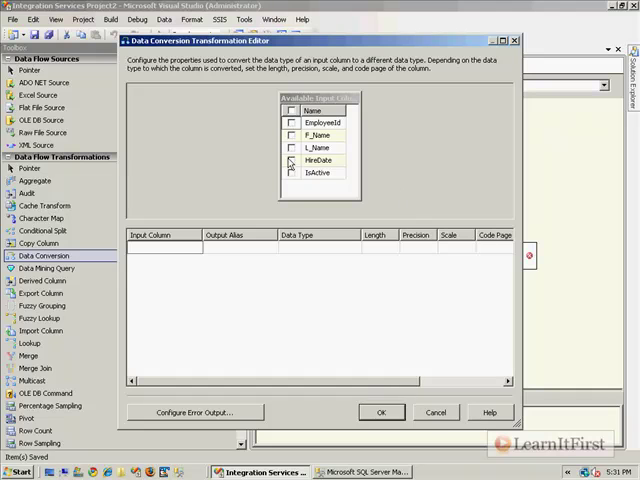
click(302, 110)
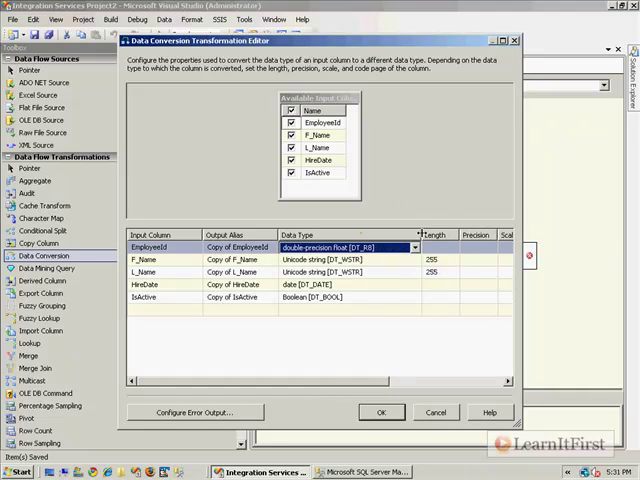
click(414, 247)
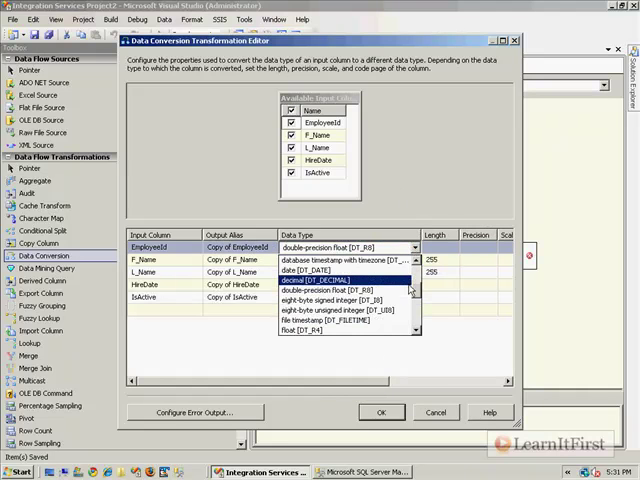
scroll(down, 3)
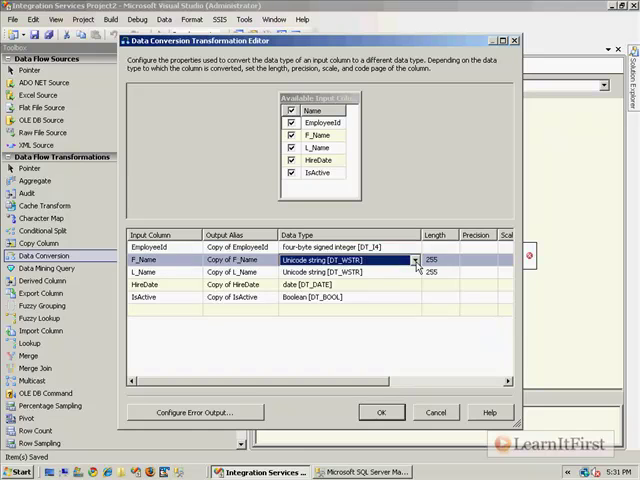
click(411, 264)
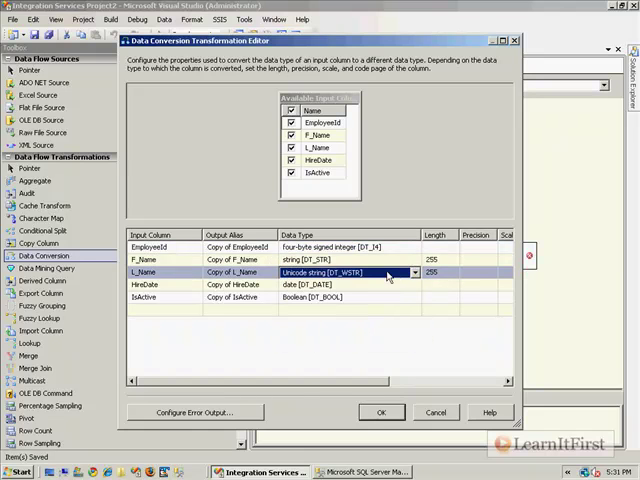
click(345, 272)
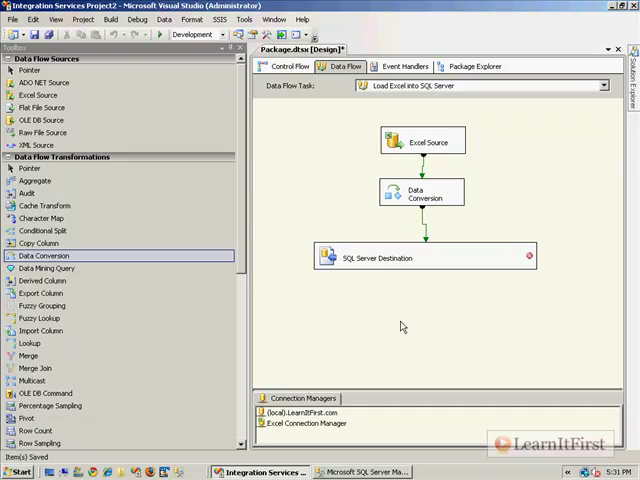
- Map the Copy columns to EmployeeId, FirstName, LastName and HireDate on Mappings
click(420, 257)
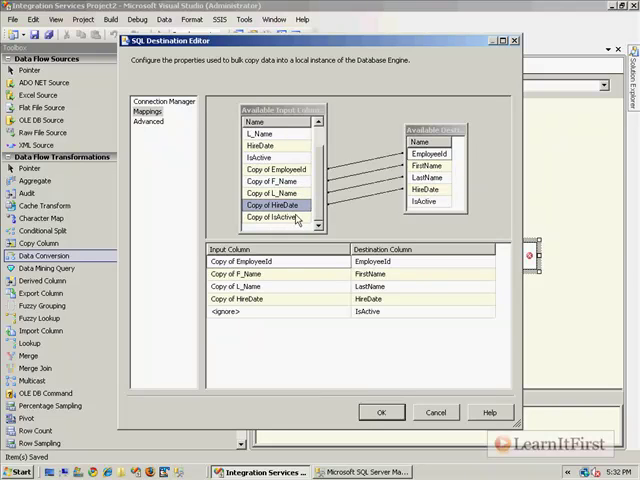
click(381, 412)
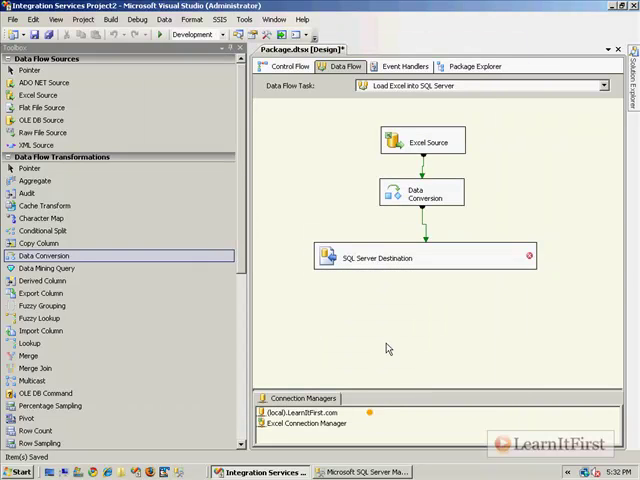
mouse_move(470, 258)
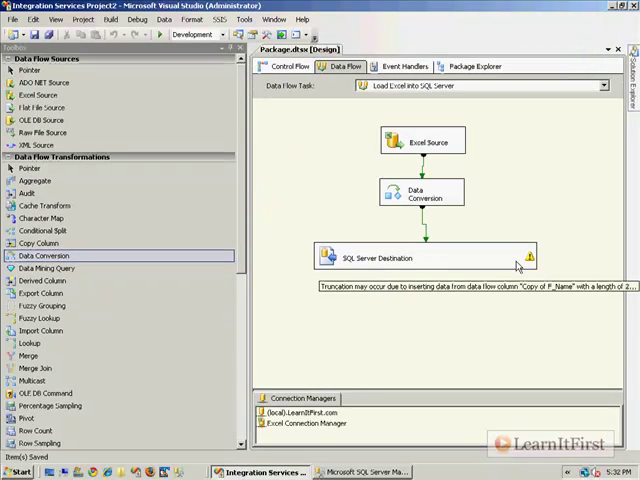
click(288, 66)
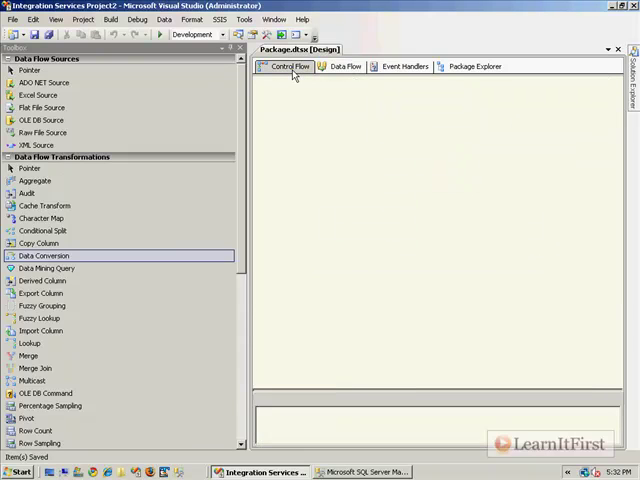
click(288, 66)
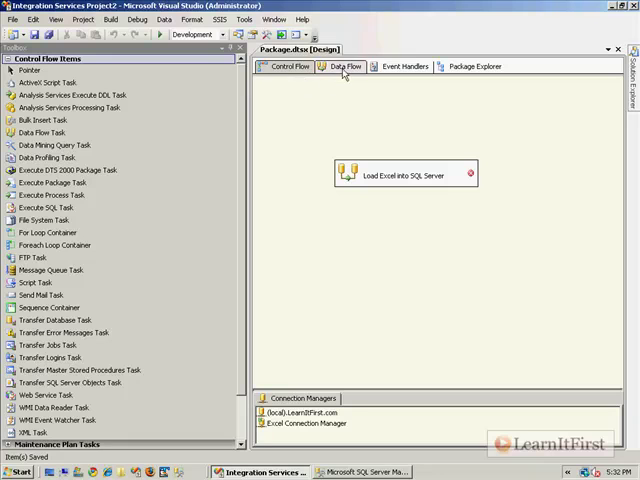
mouse_move(390, 180)
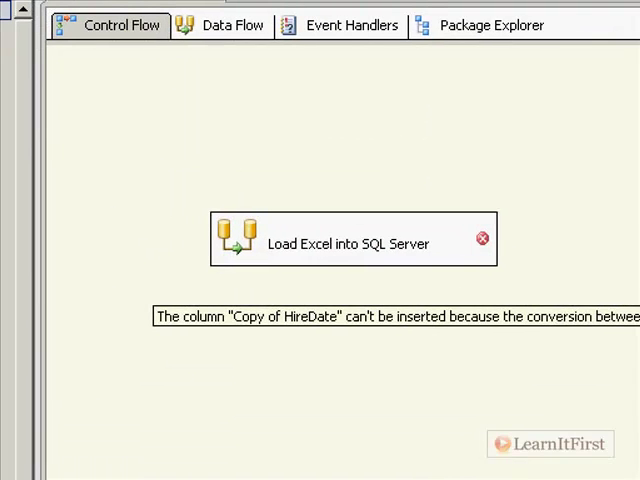
scroll(up, 3)
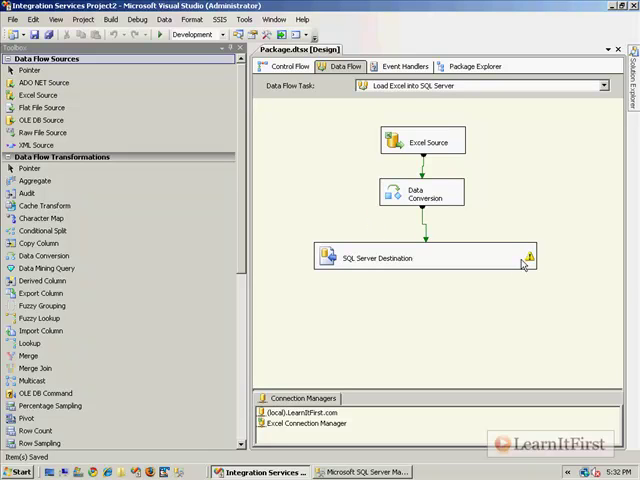
mouse_move(533, 258)
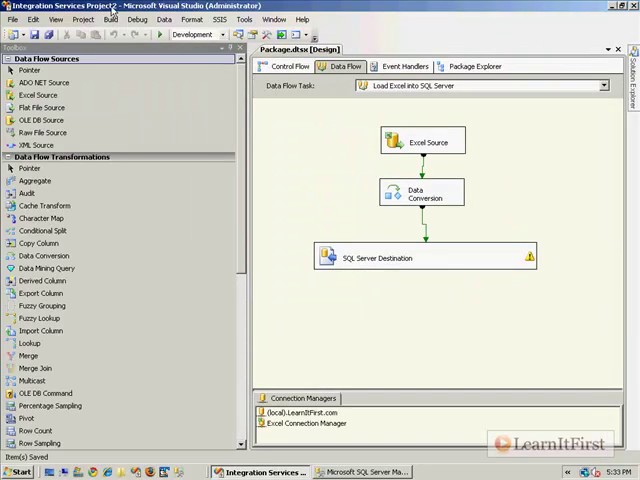
- Show the Error List, select the HireDate error, and toggle the Warnings filter off and on
click(56, 18)
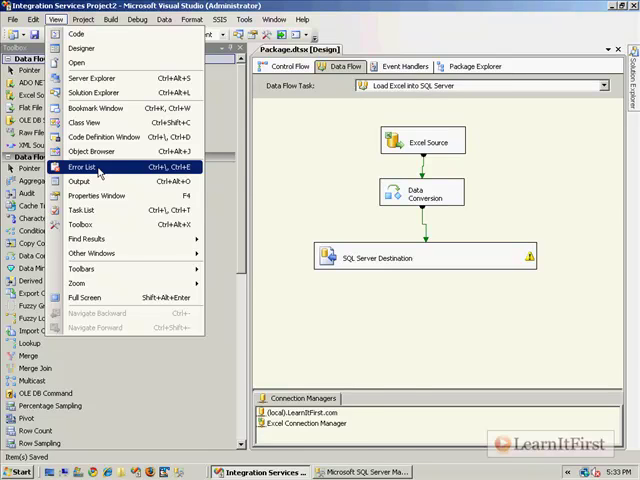
click(81, 166)
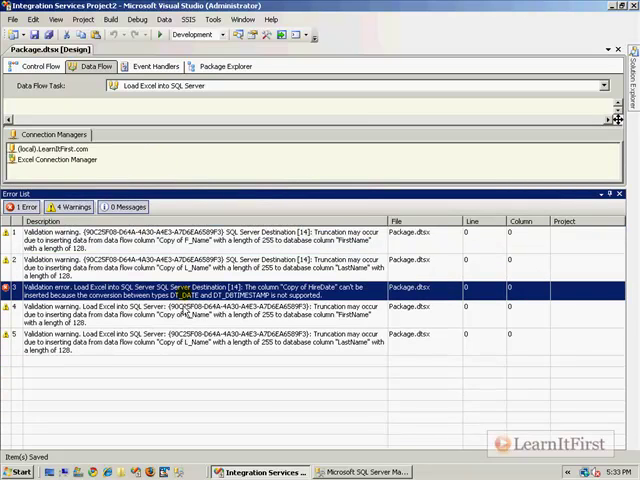
click(39, 66)
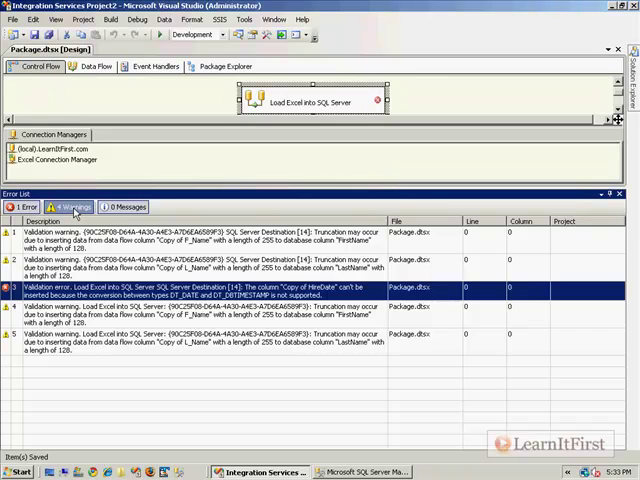
click(72, 207)
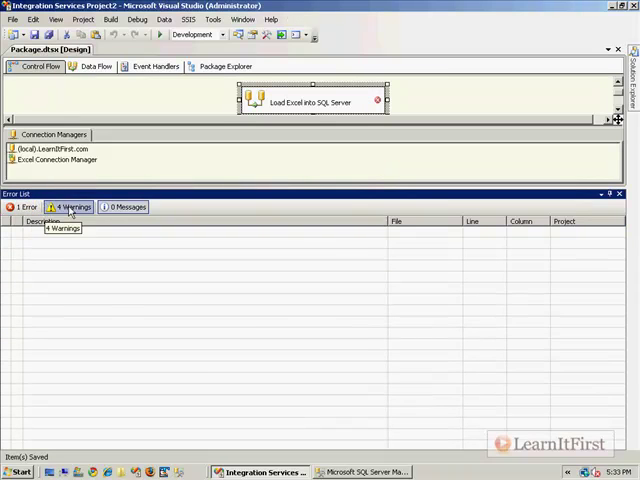
click(72, 207)
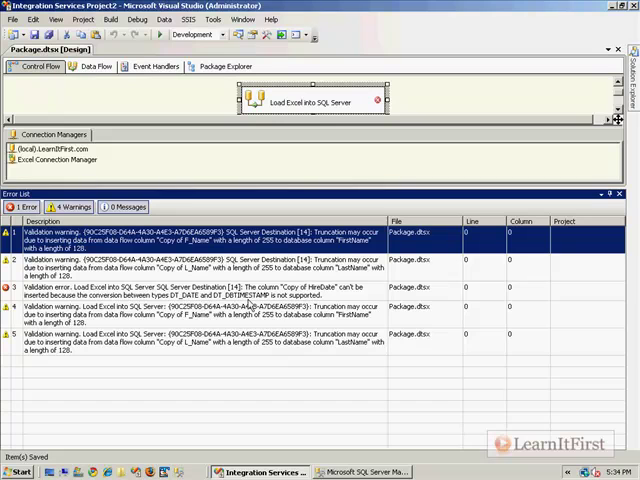
mouse_move(295, 298)
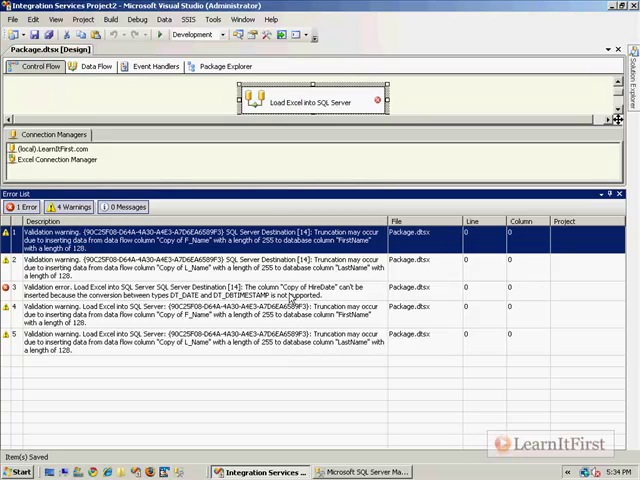
click(200, 292)
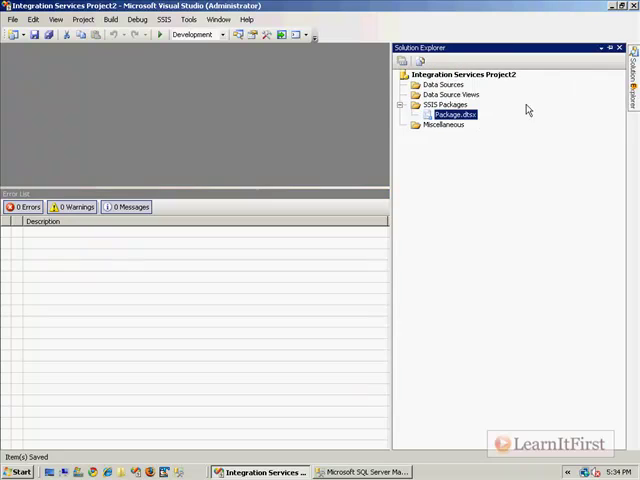
- Reopen Package.dtsx from Solution Explorer so only four truncation warnings remain
double_click(450, 113)
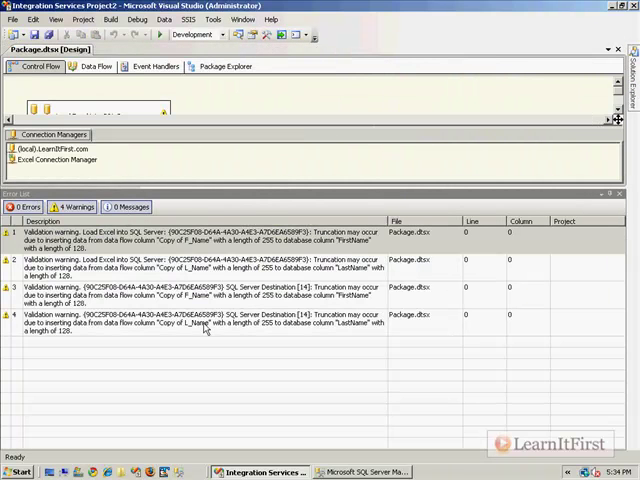
mouse_move(211, 350)
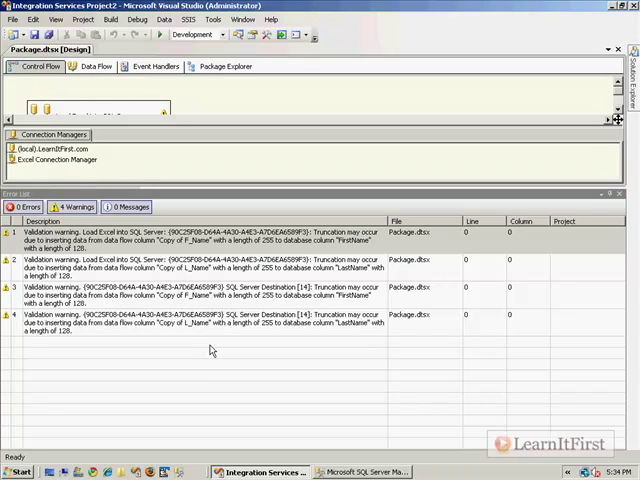